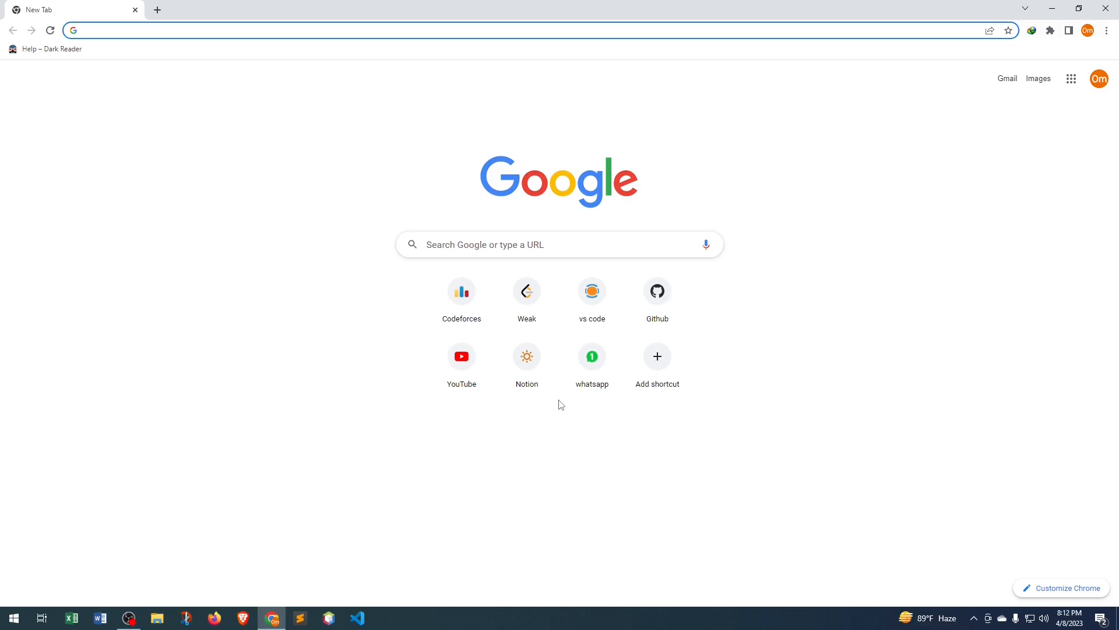
mouse_move(563, 253)
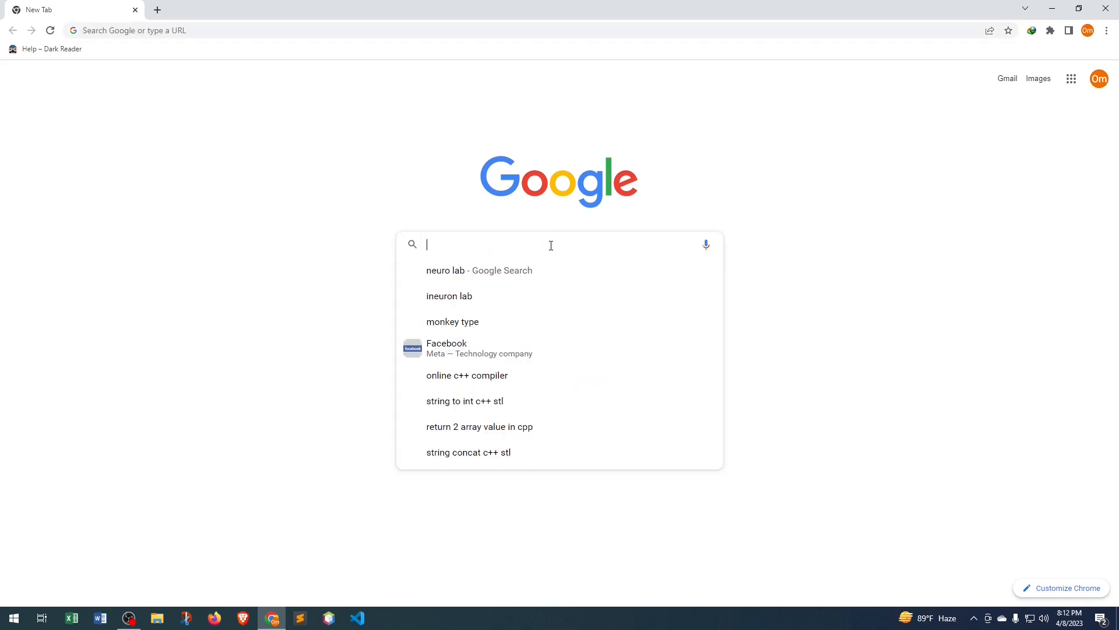
- Search Google for 'neuro lab'
type("neuro lab")
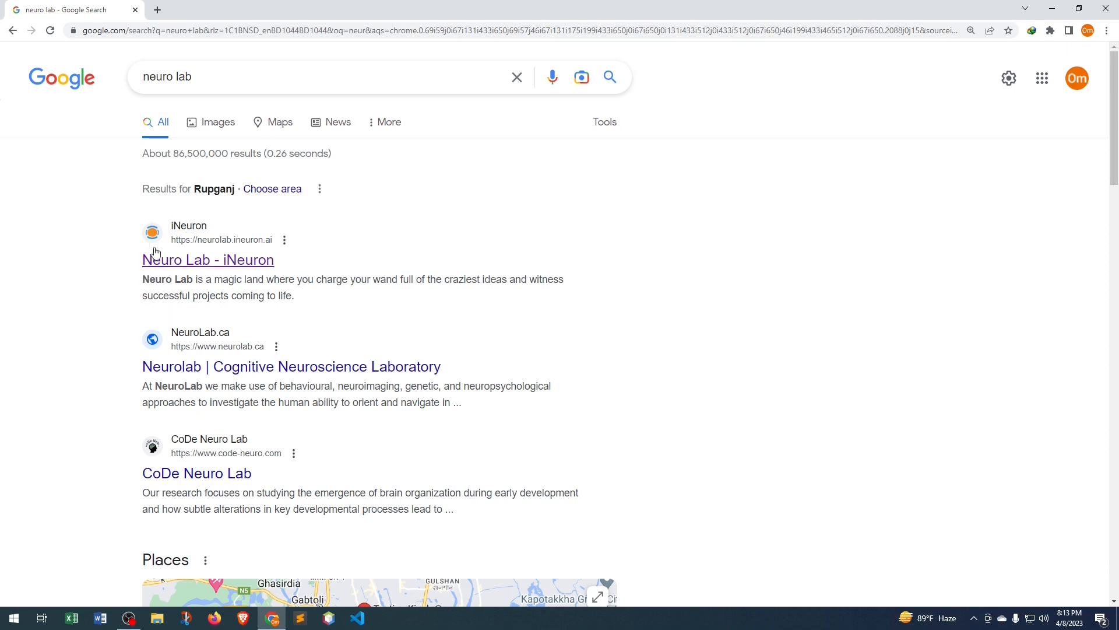
mouse_move(222, 267)
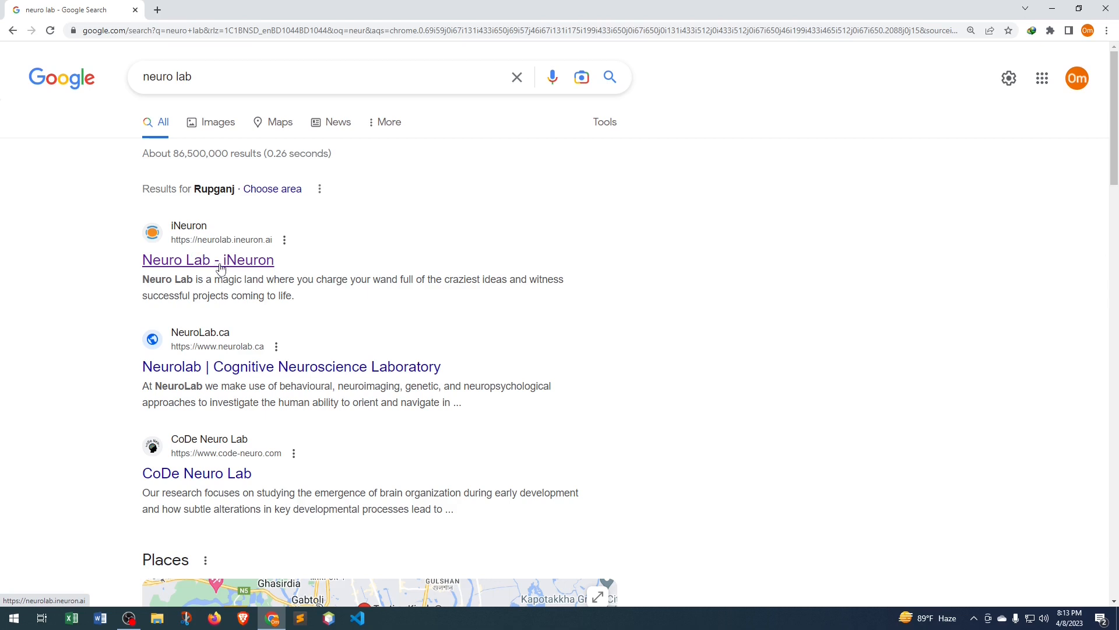
- Open the Neuro Lab - iNeuron site and filter Lab Templates to Programming
left_click(208, 260)
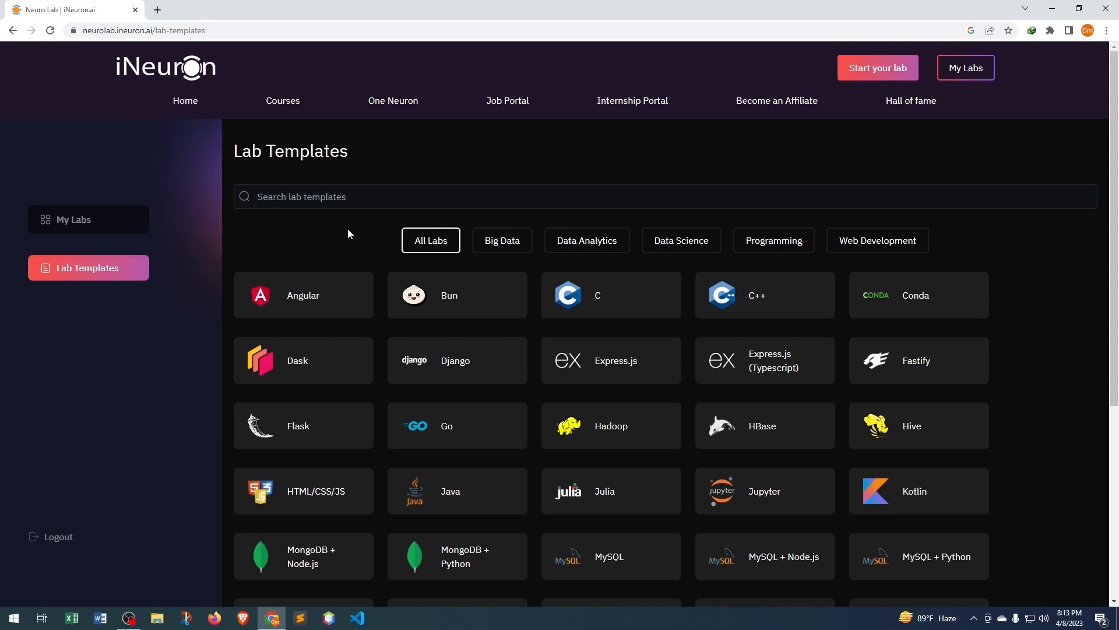
mouse_move(379, 254)
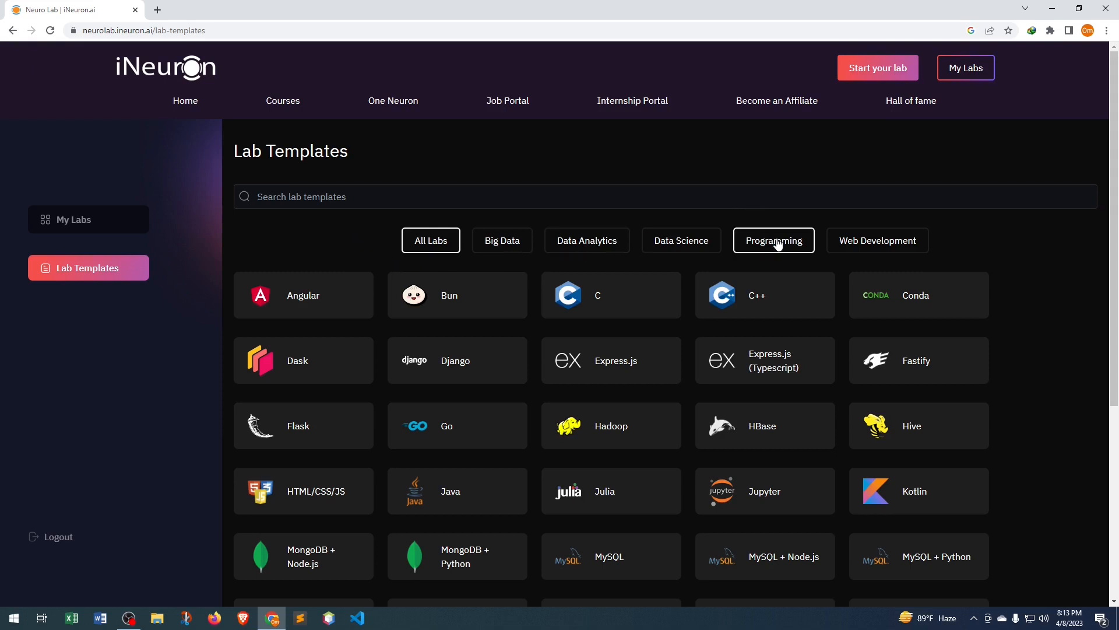
left_click(773, 240)
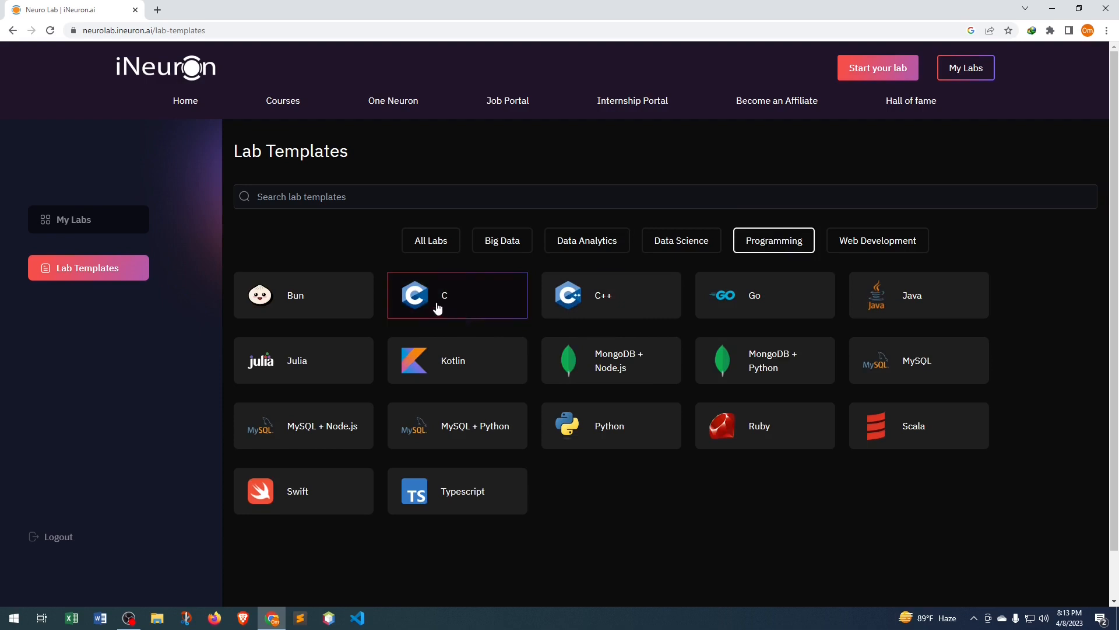
mouse_move(925, 280)
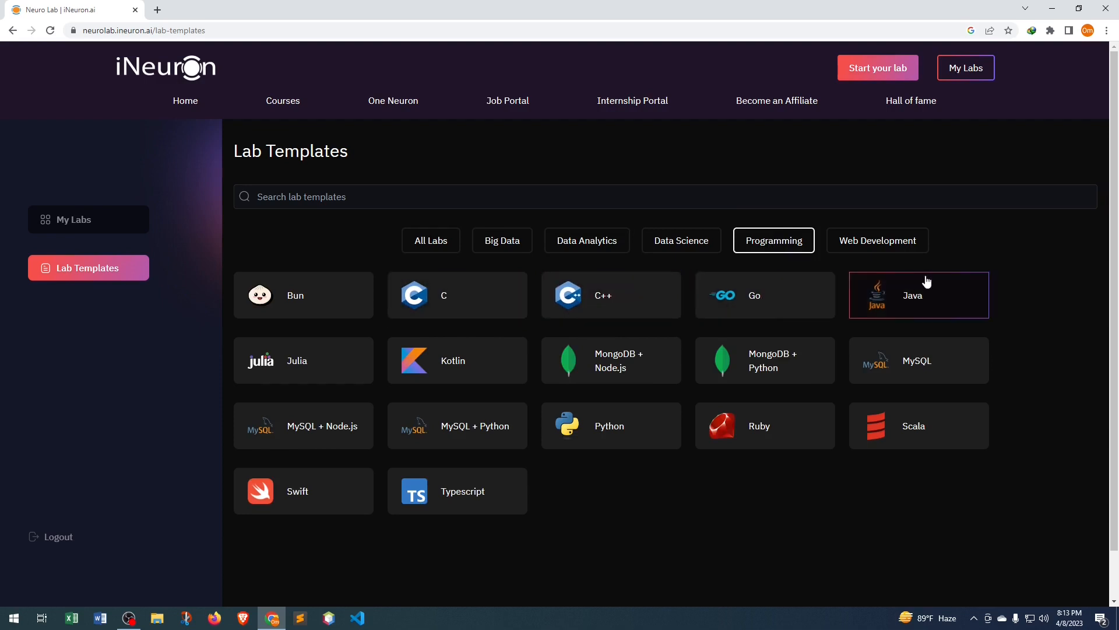
mouse_move(486, 371)
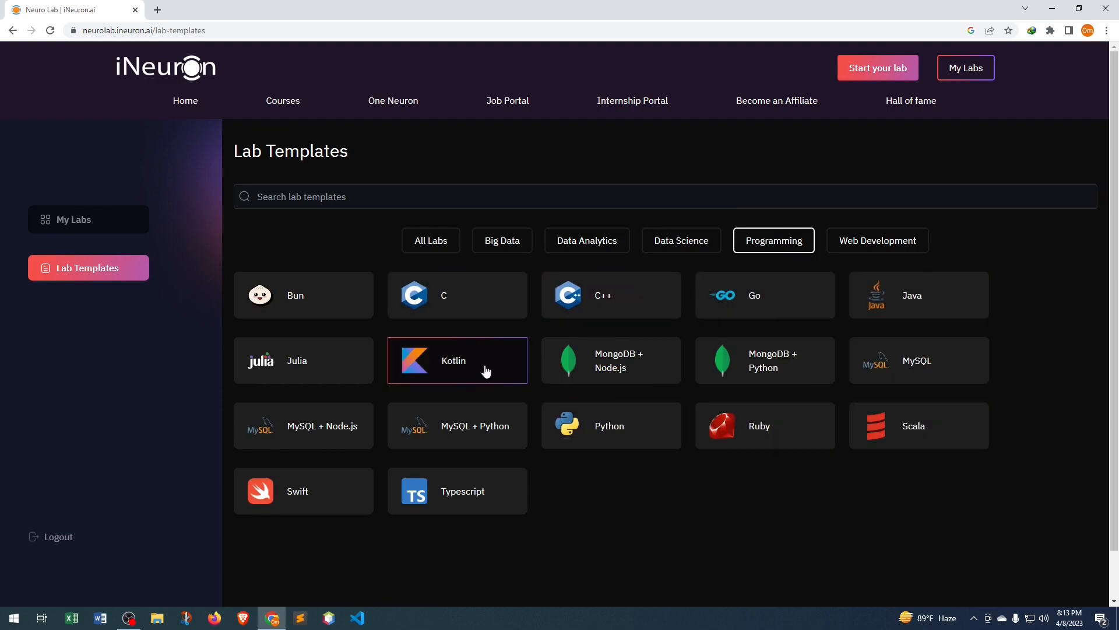
mouse_move(470, 518)
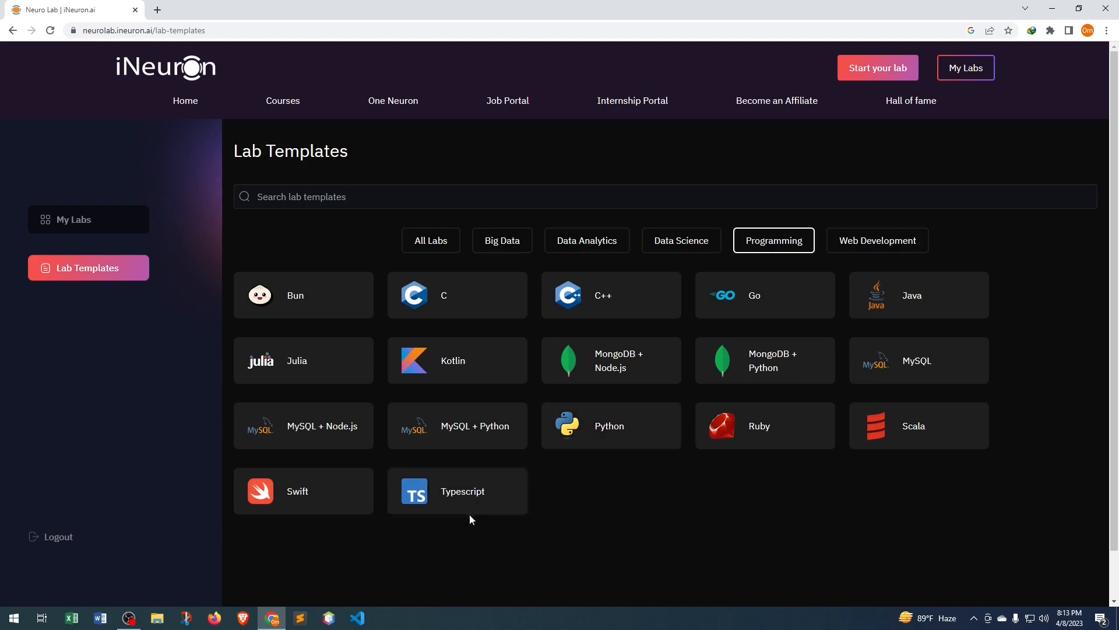
mouse_move(596, 493)
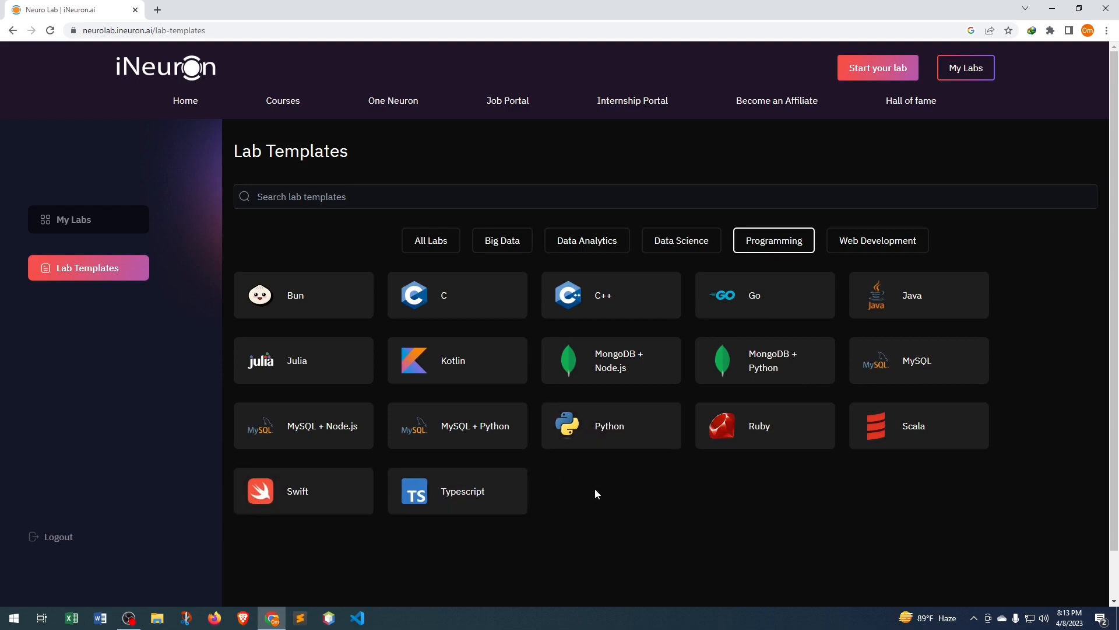
mouse_move(612, 499)
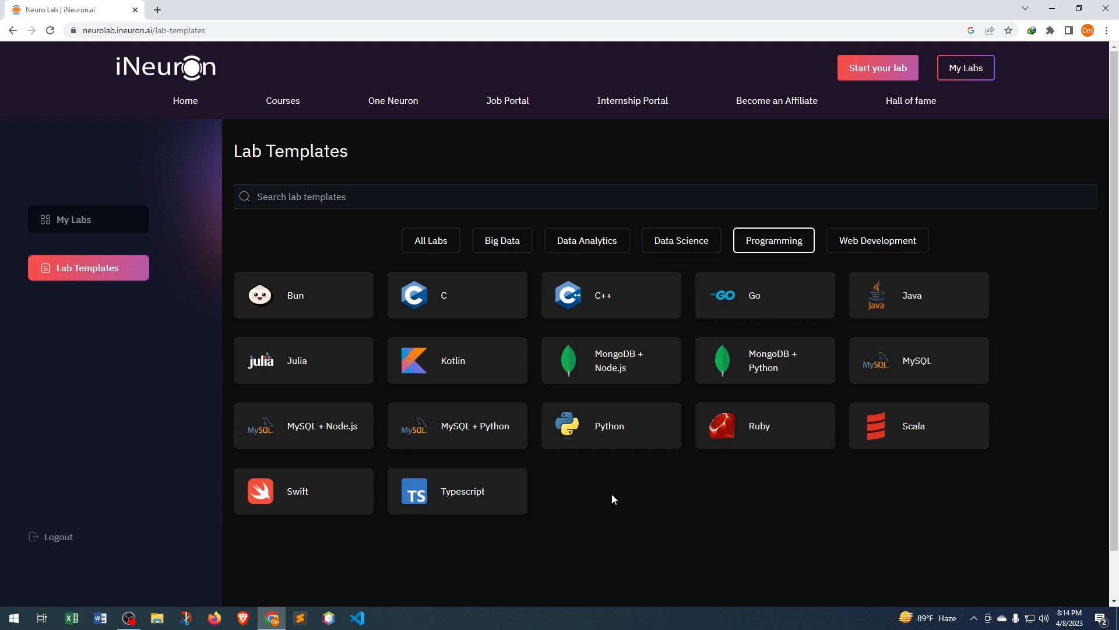
mouse_move(609, 496)
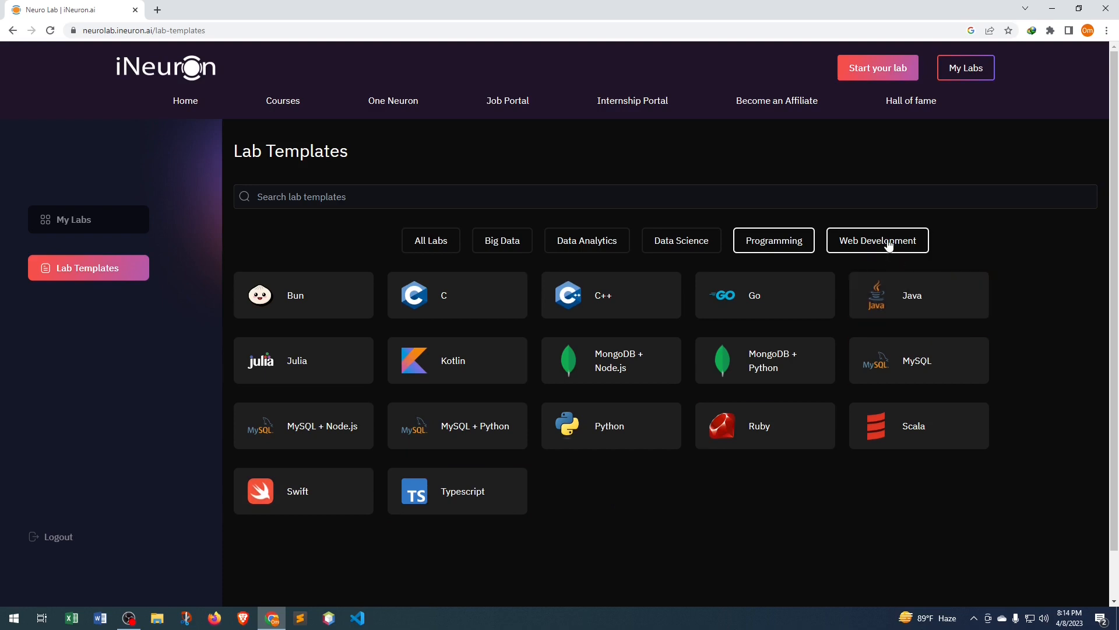
left_click(876, 239)
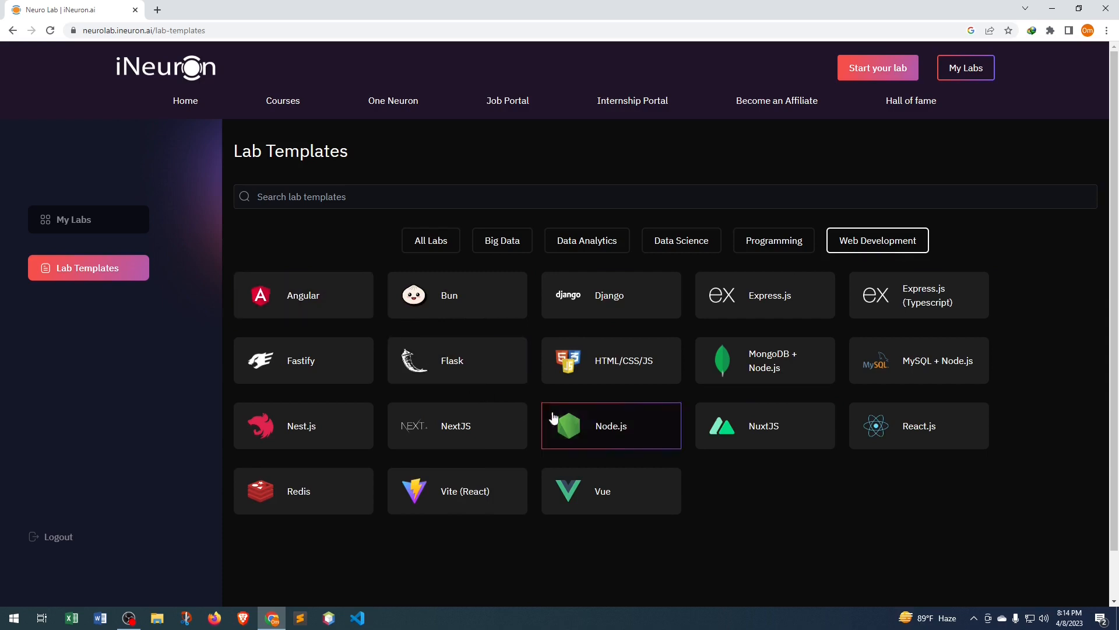
mouse_move(856, 506)
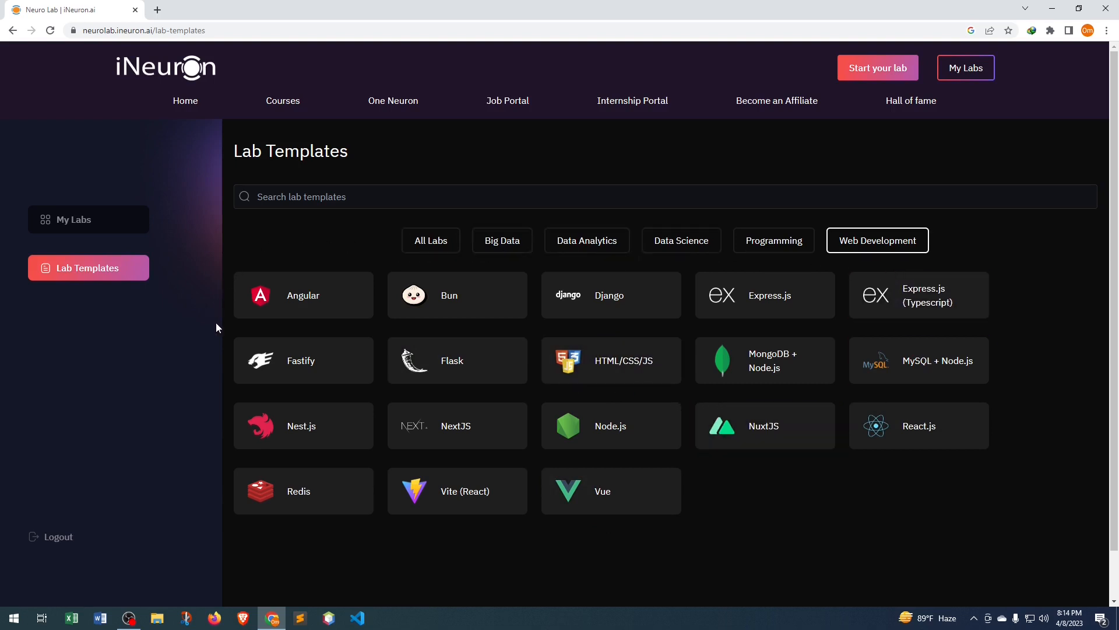
left_click(773, 239)
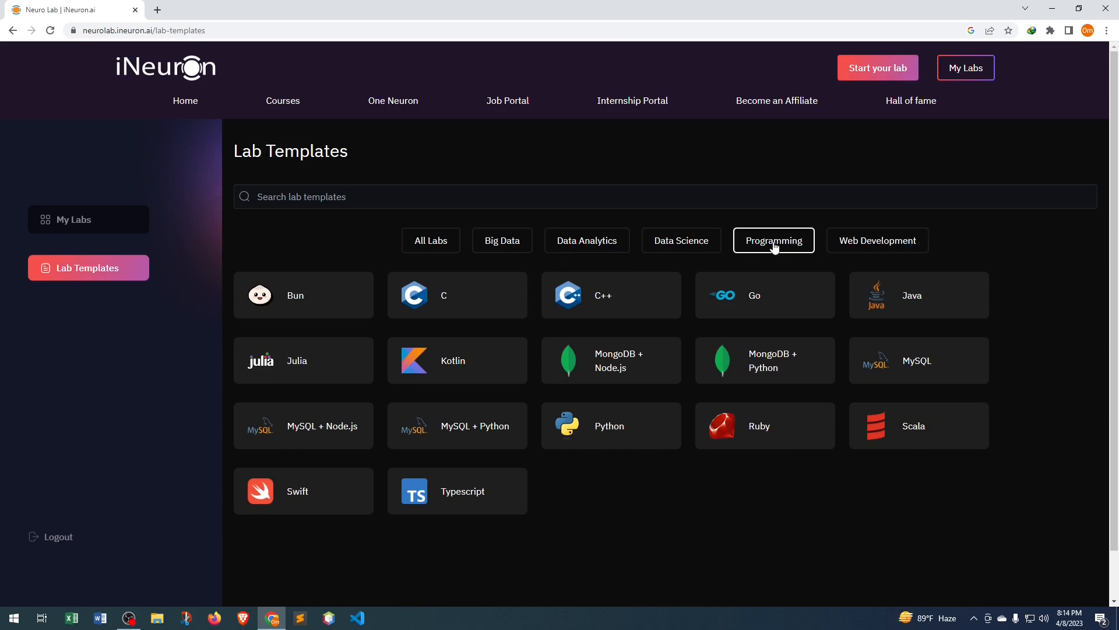
mouse_move(1015, 385)
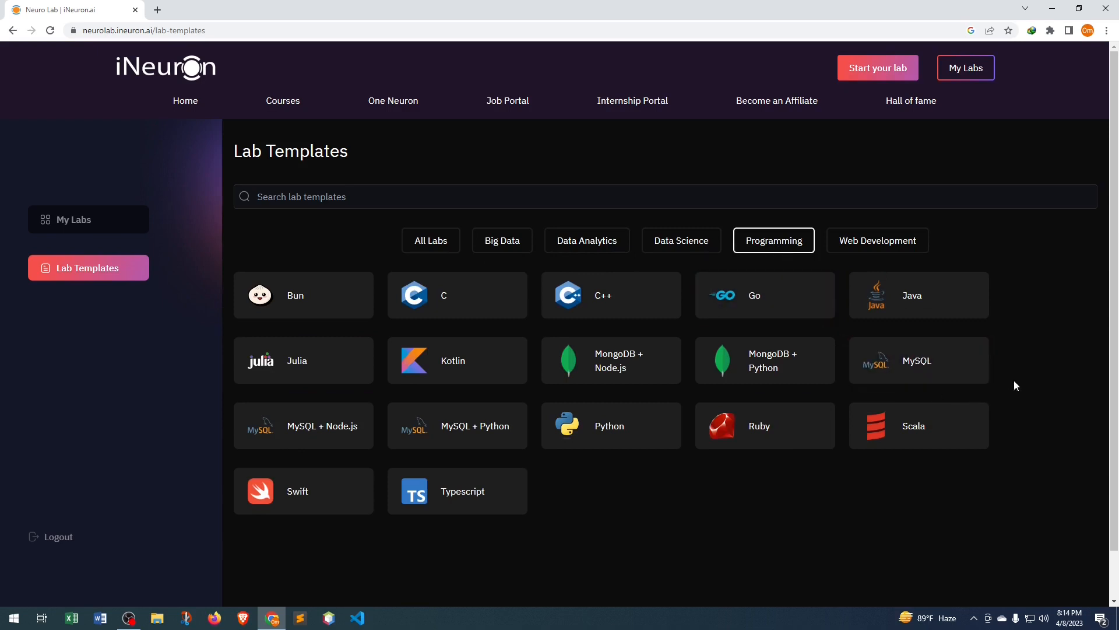
mouse_move(1040, 338)
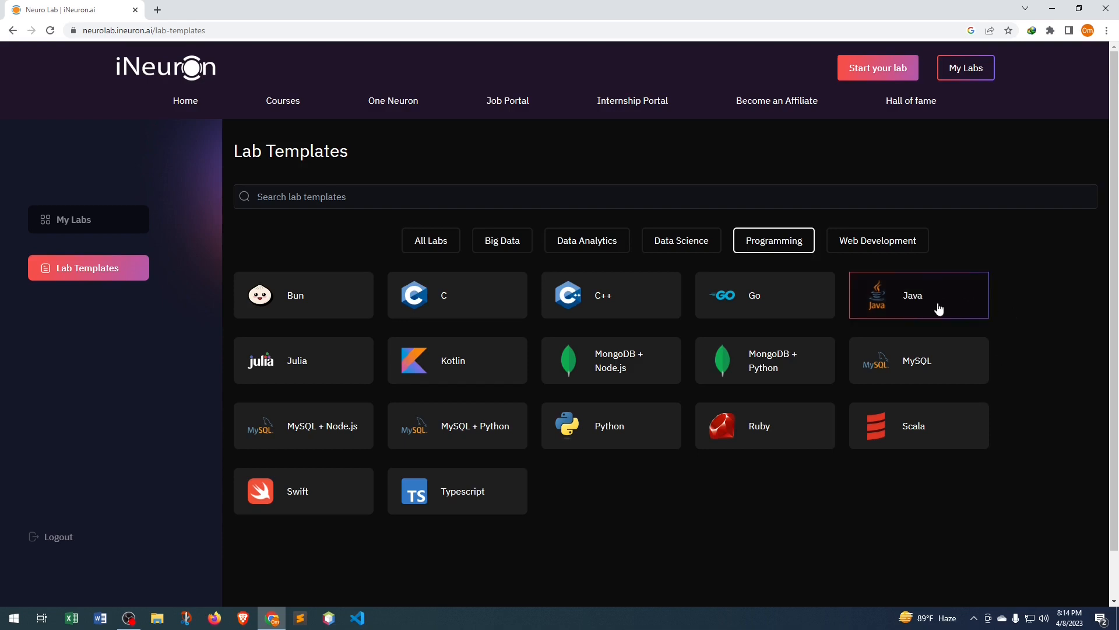
- Create a Java lab named '1stProject' from the Java template and launch it
left_click(918, 295)
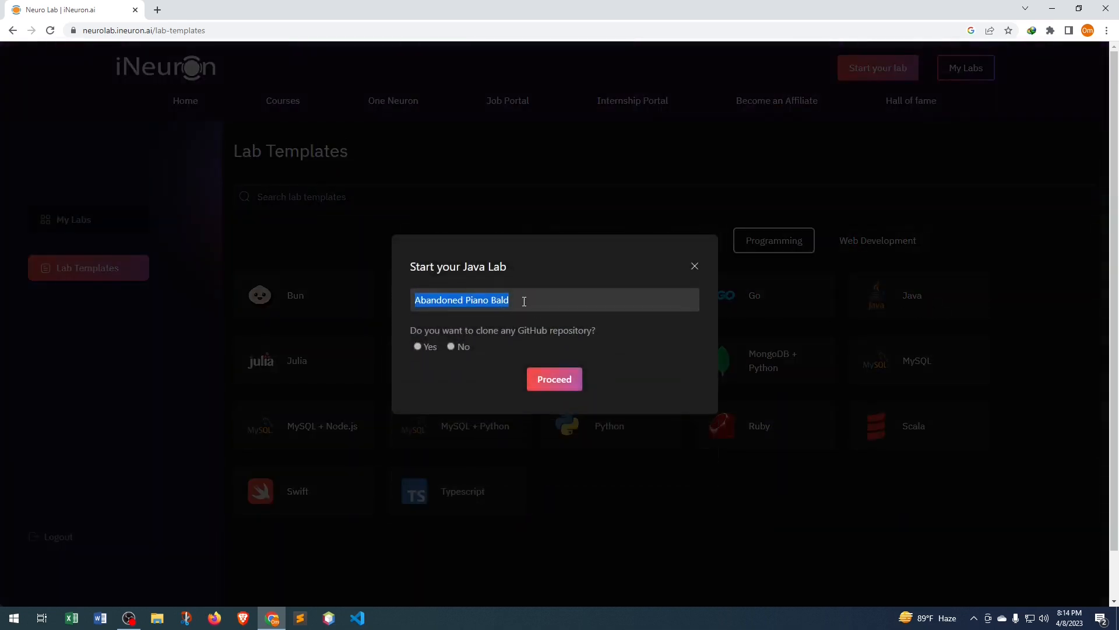
key("Delete")
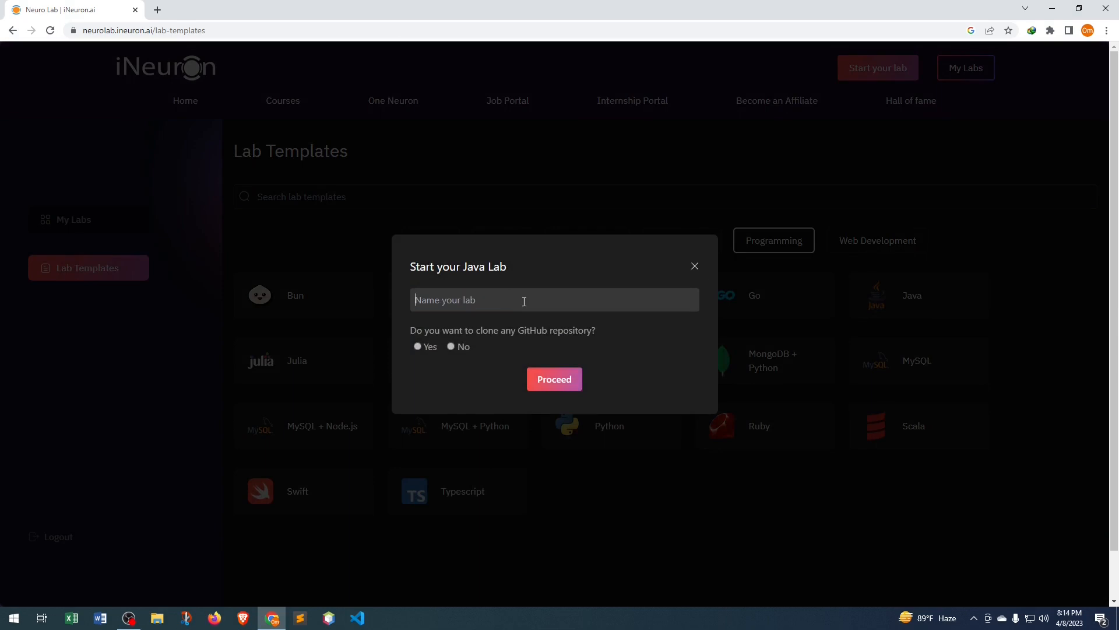
type("1st")
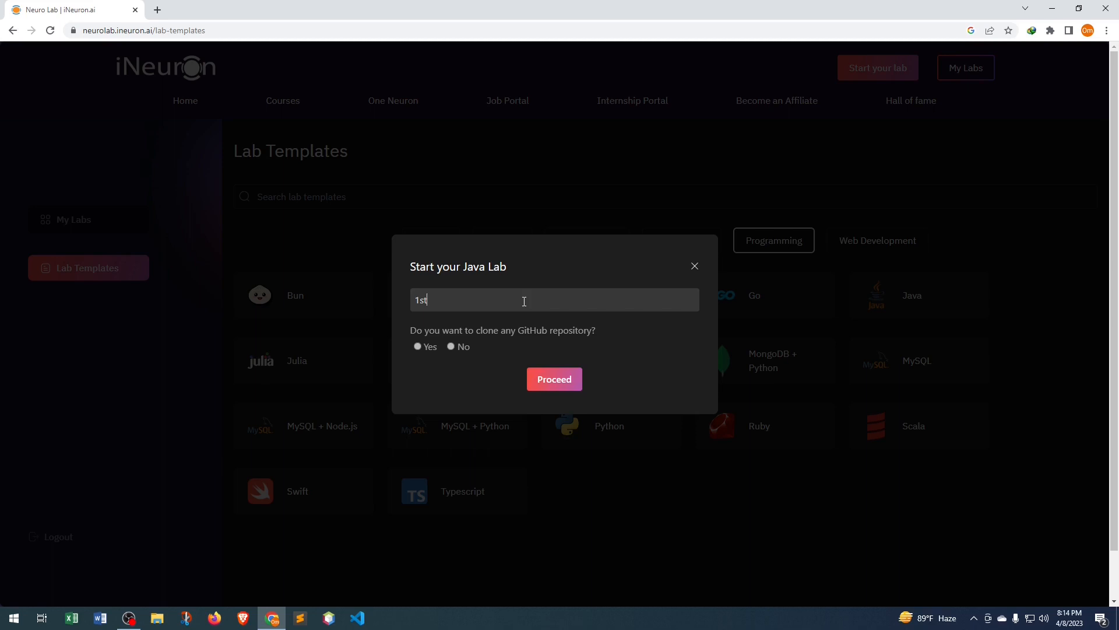
type("Project")
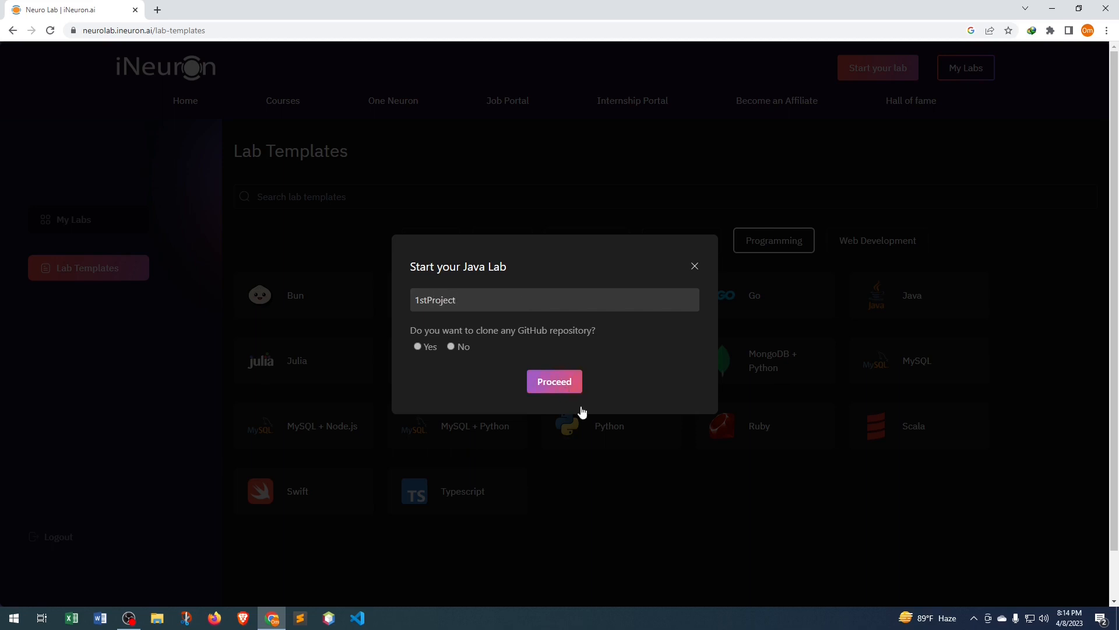
left_click(554, 381)
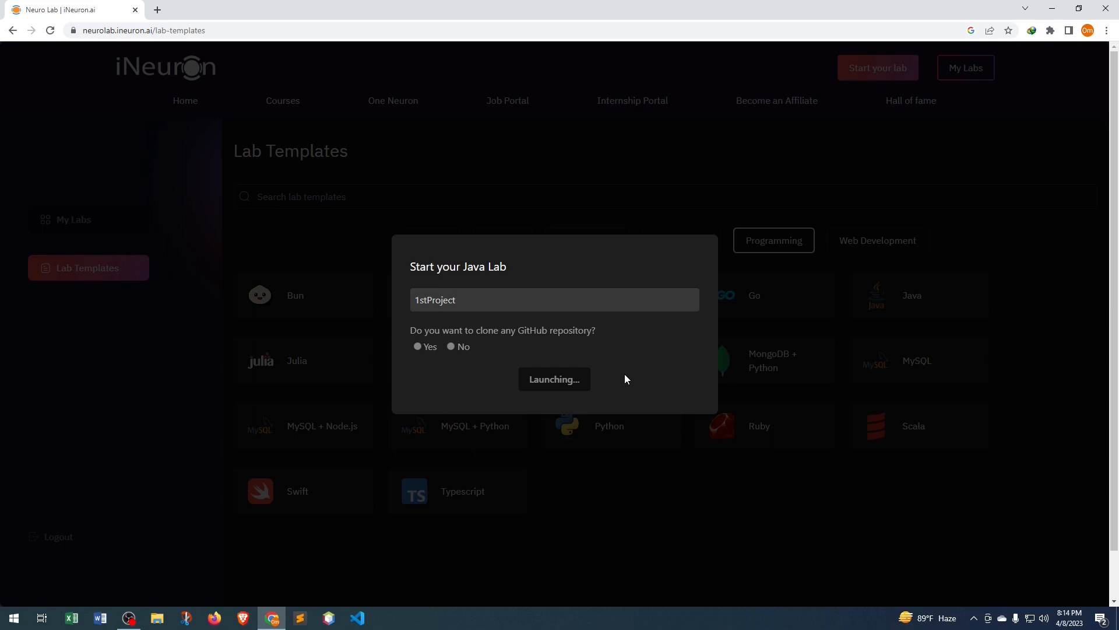
left_click(554, 379)
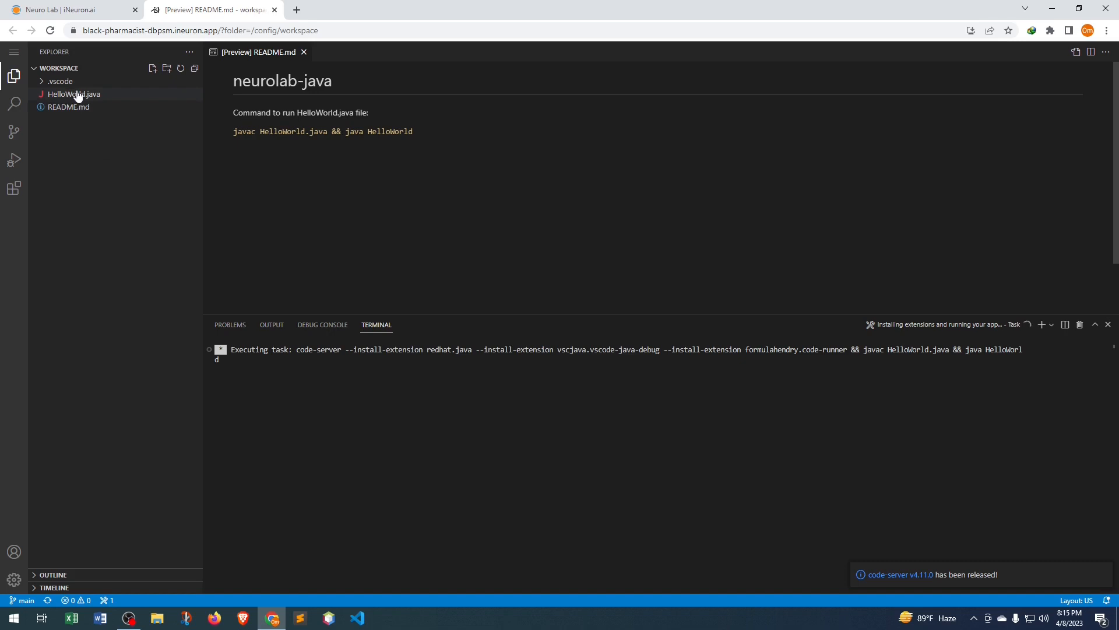
mouse_move(79, 102)
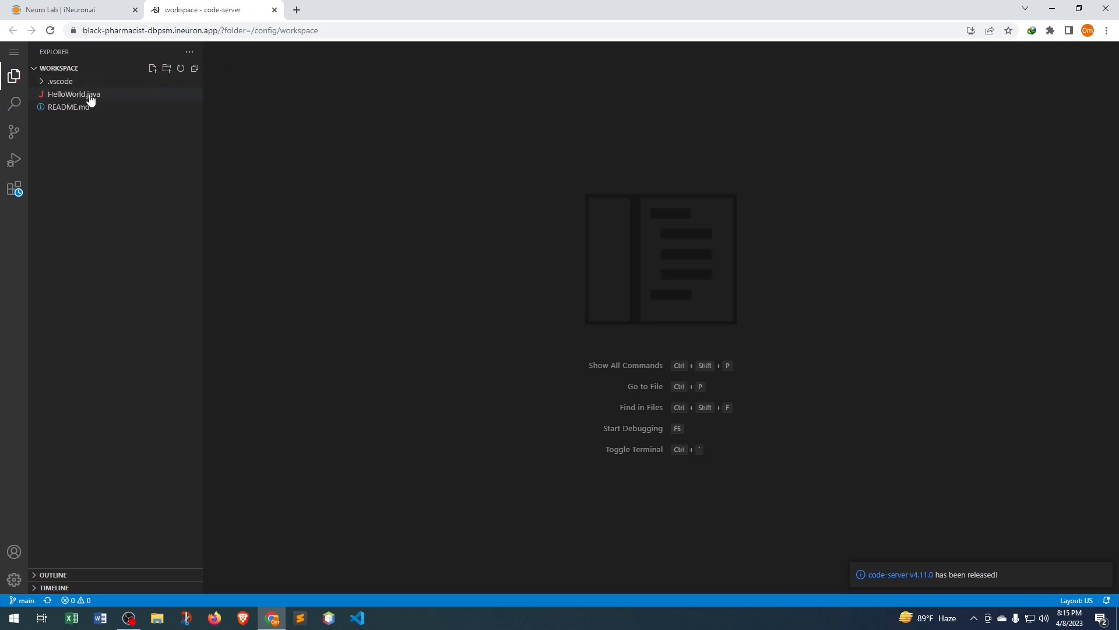
- Open HelloWorld.java and run it, printing 'Hello, World!' in the Output panel
left_click(73, 94)
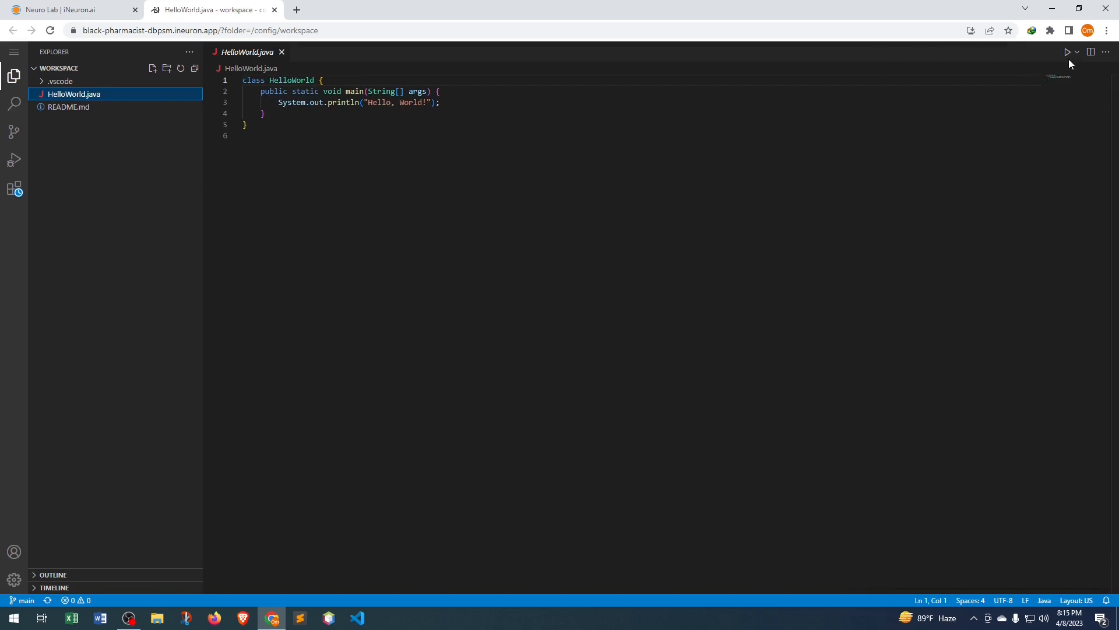
left_click(1068, 52)
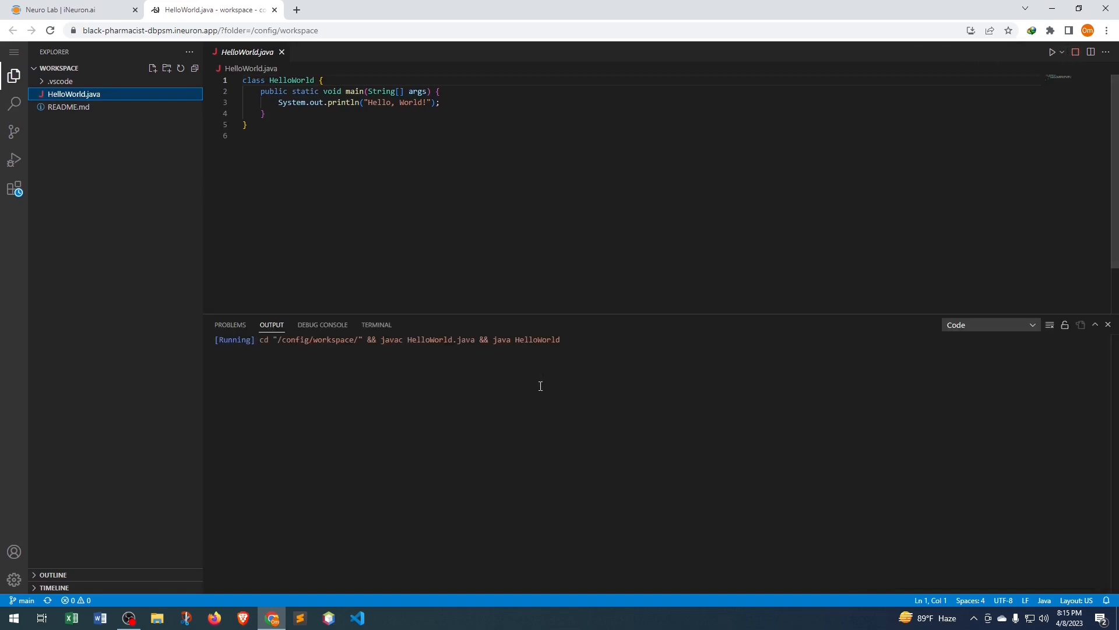
left_click(1052, 52)
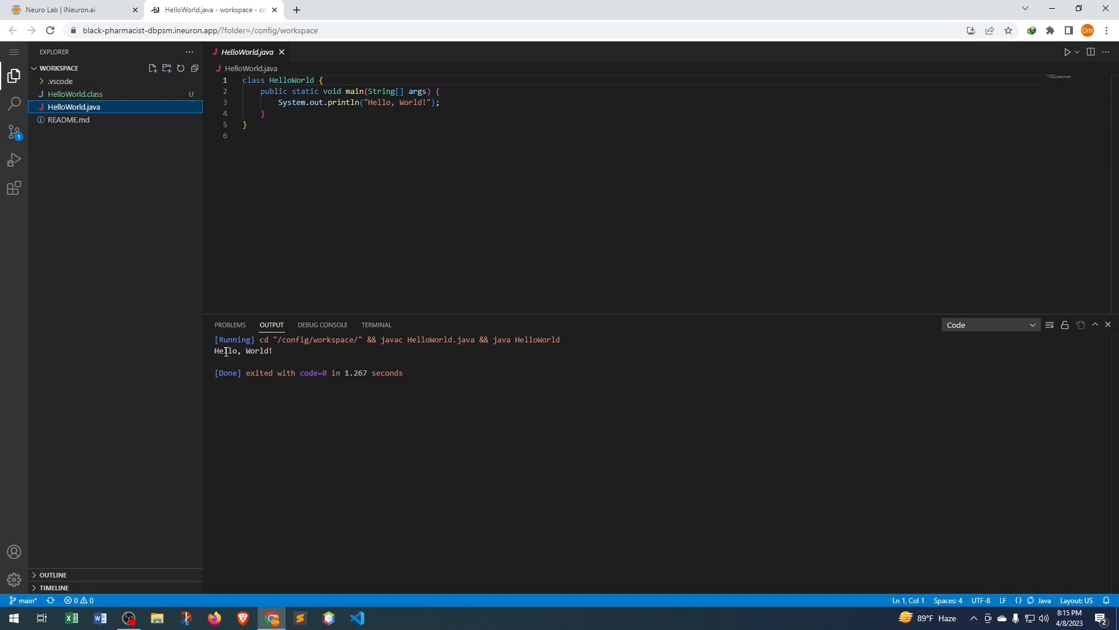
mouse_move(230, 325)
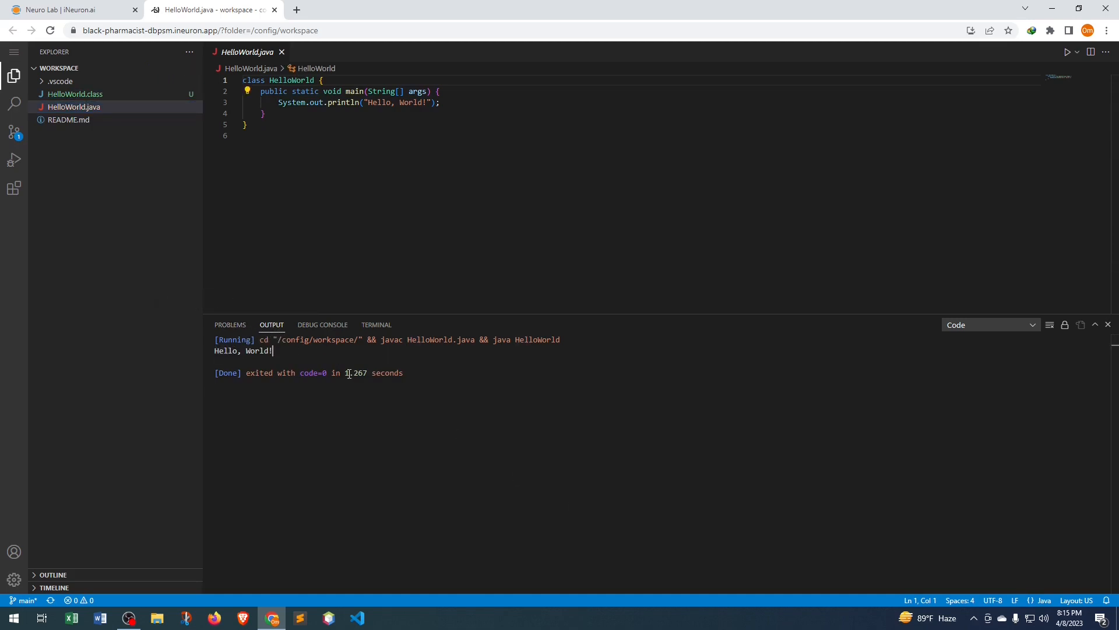
mouse_move(376, 324)
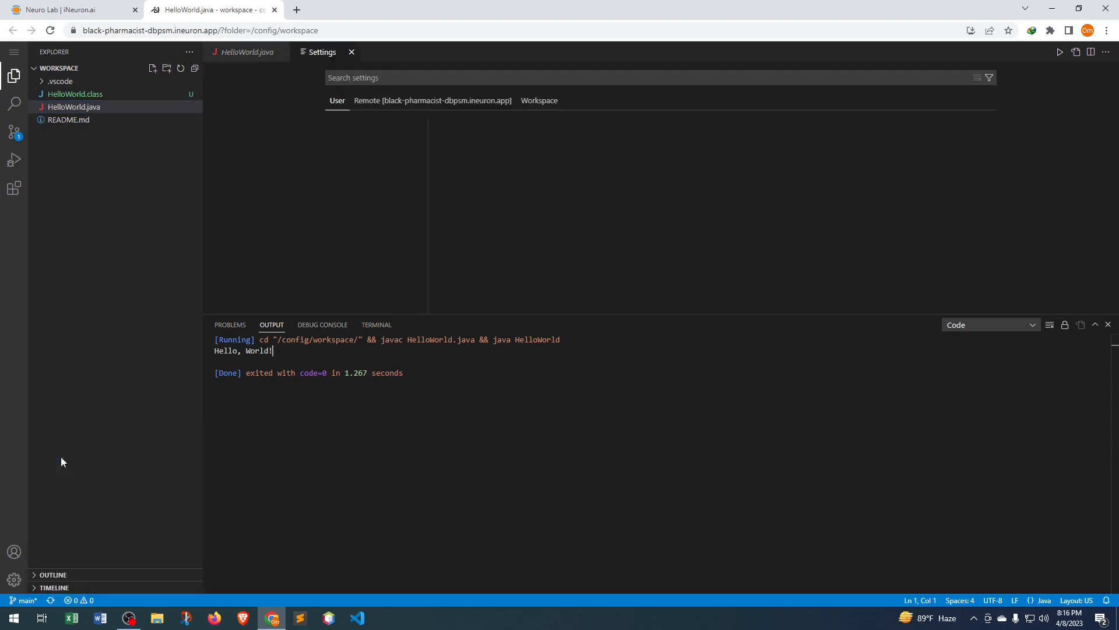
- Navigate to the Run Code extension configuration in Settings
left_click(643, 77)
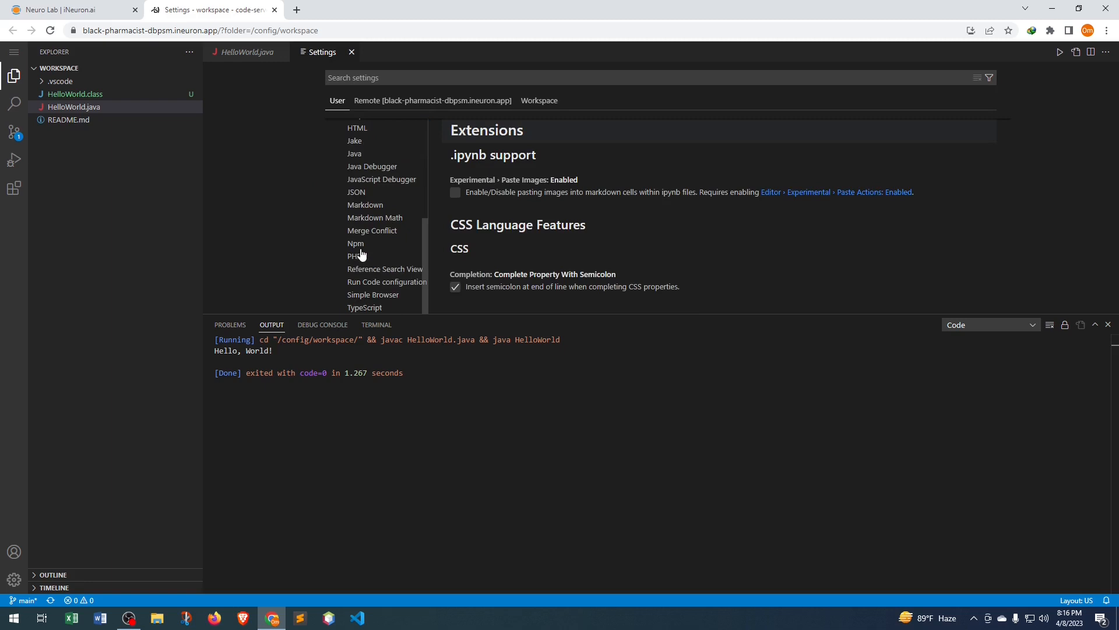
mouse_move(380, 285)
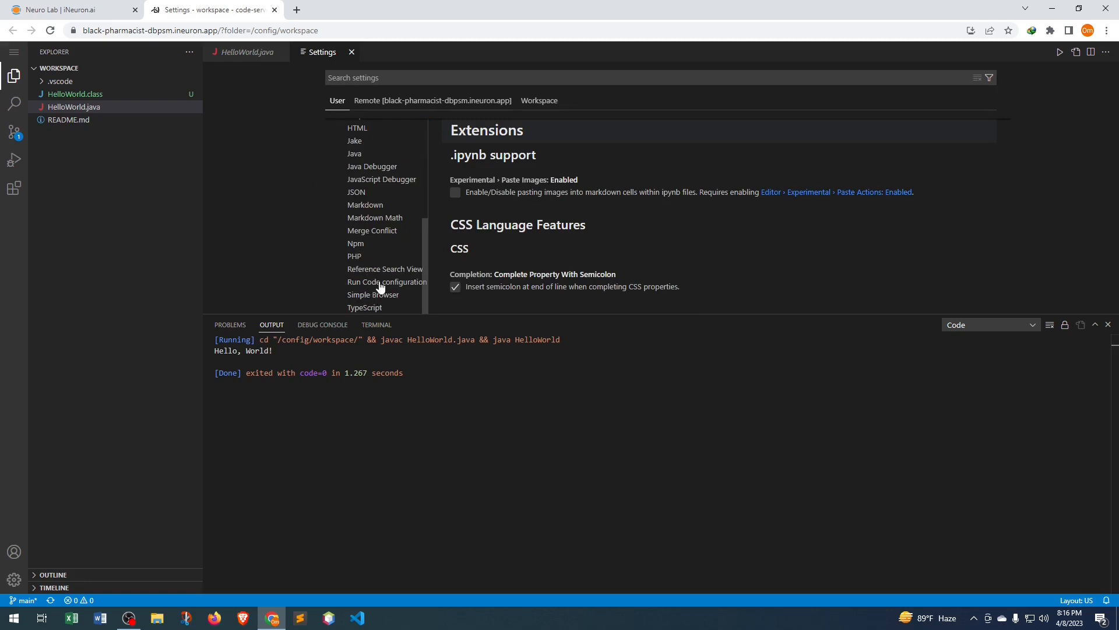
left_click(387, 281)
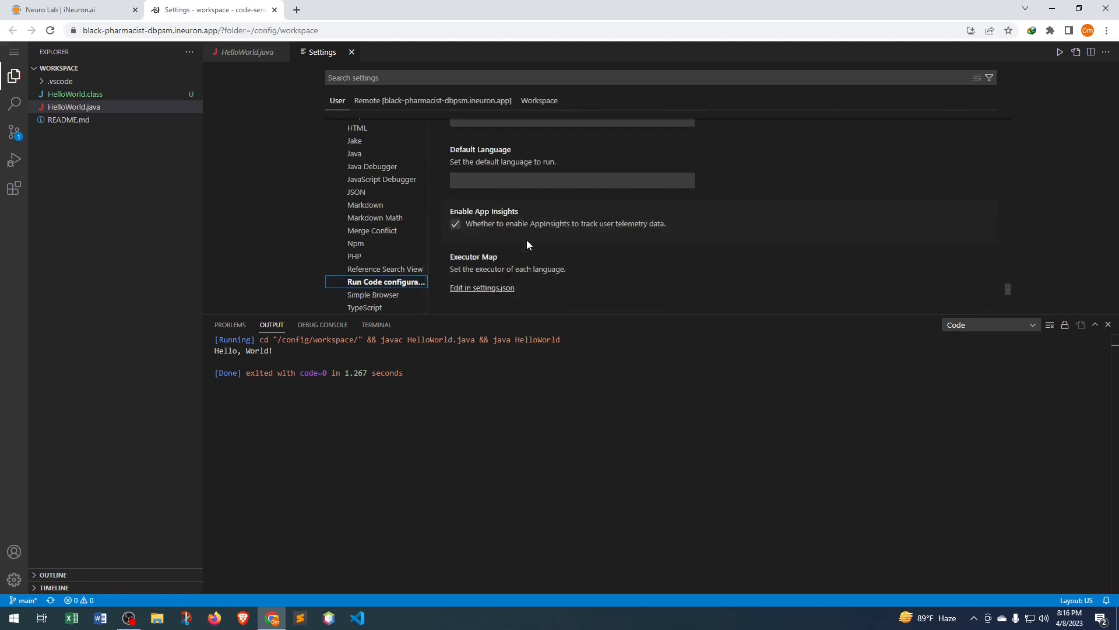
scroll("down", 3)
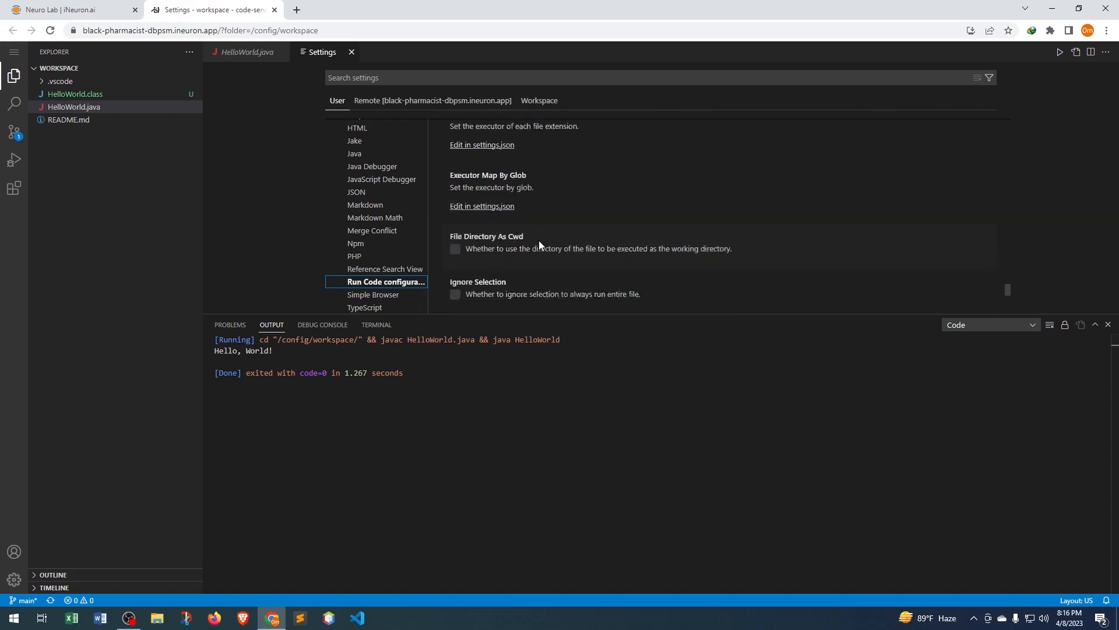
scroll("down", 3)
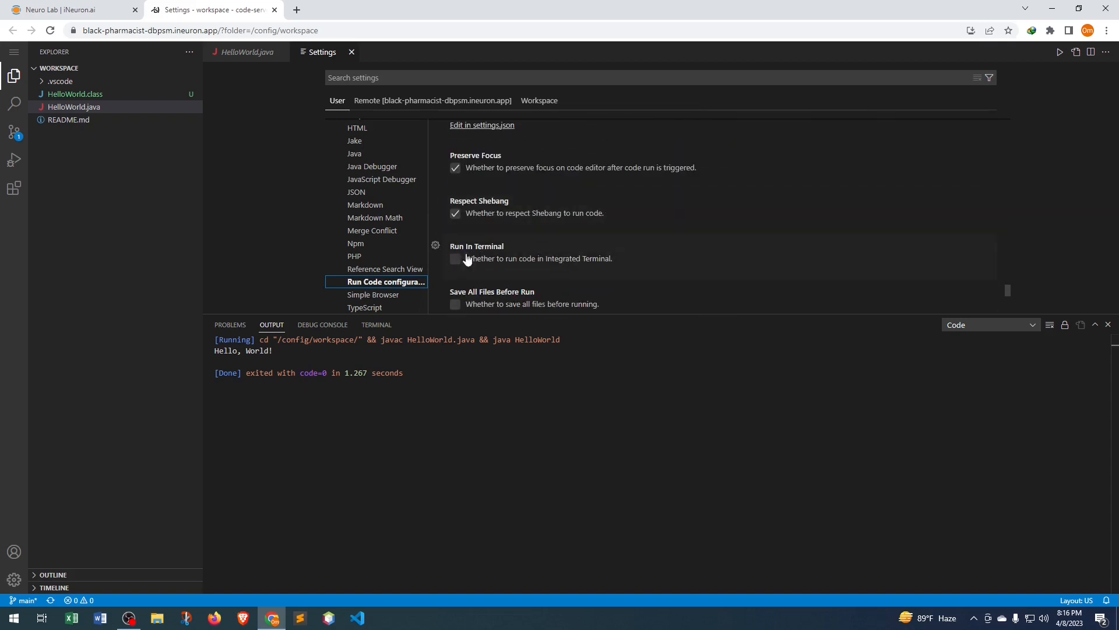
- Enable Run In Terminal, rerun HelloWorld in the terminal, then close the panel
left_click(455, 258)
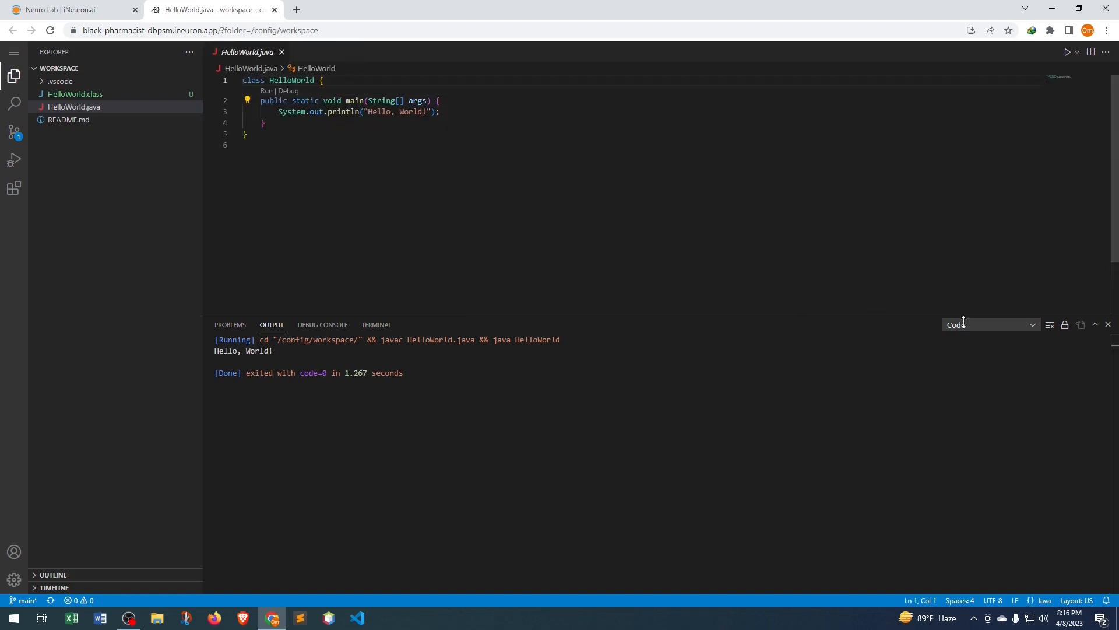
left_click(376, 324)
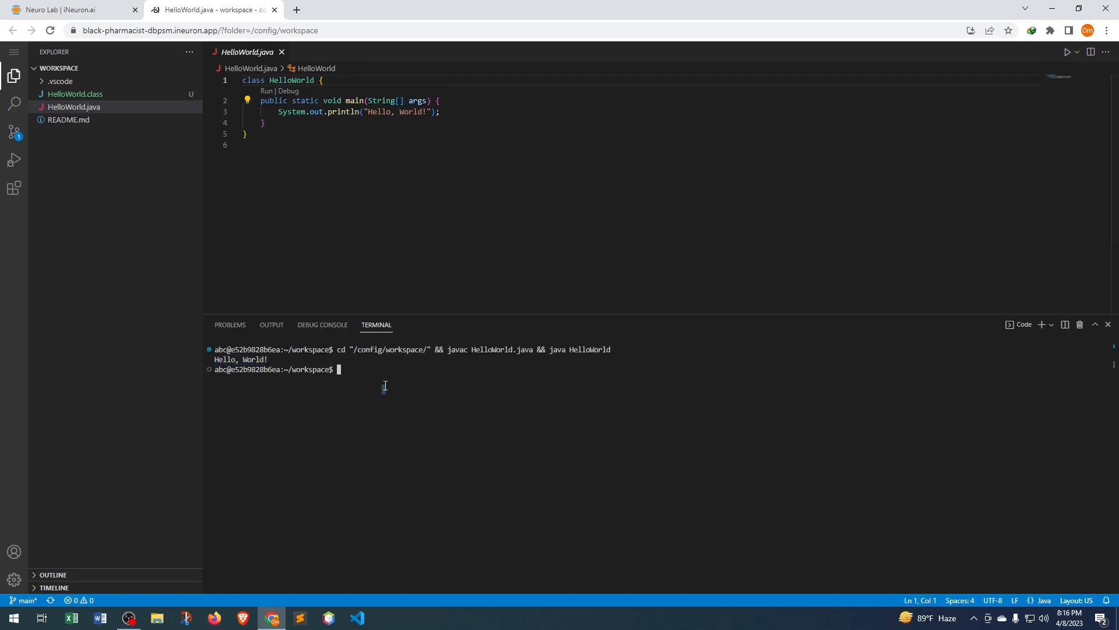
left_click(1107, 324)
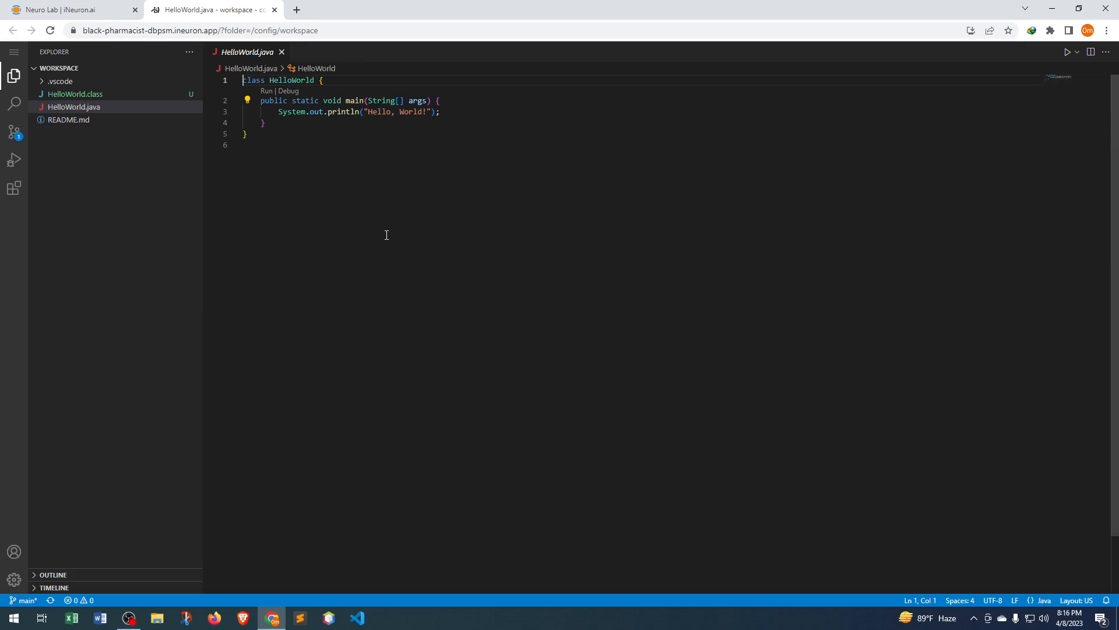
mouse_move(264, 141)
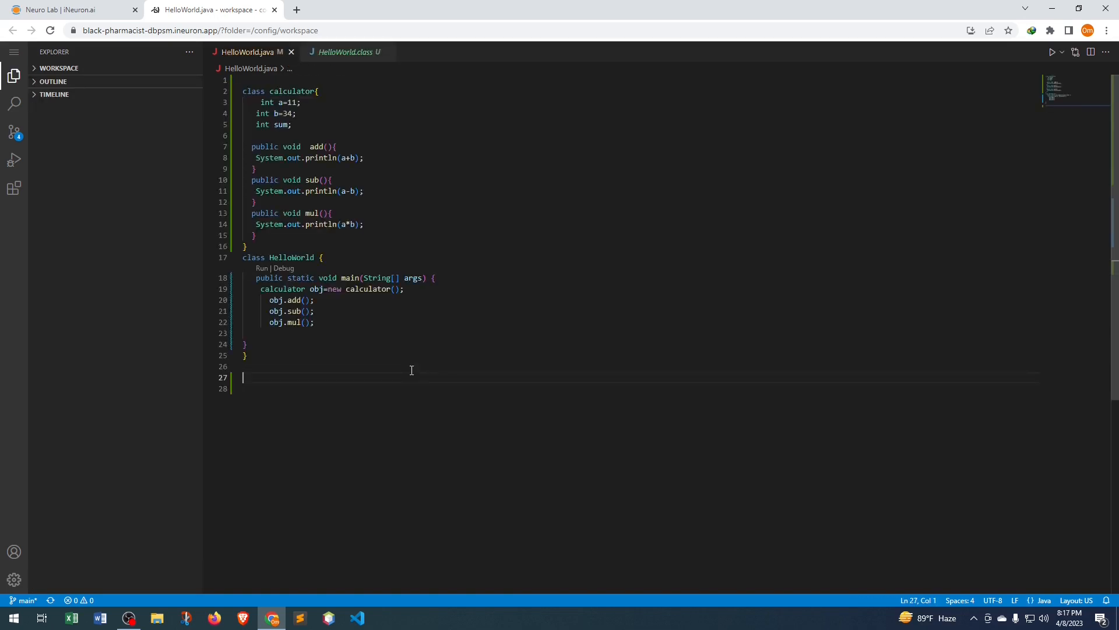
mouse_move(366, 368)
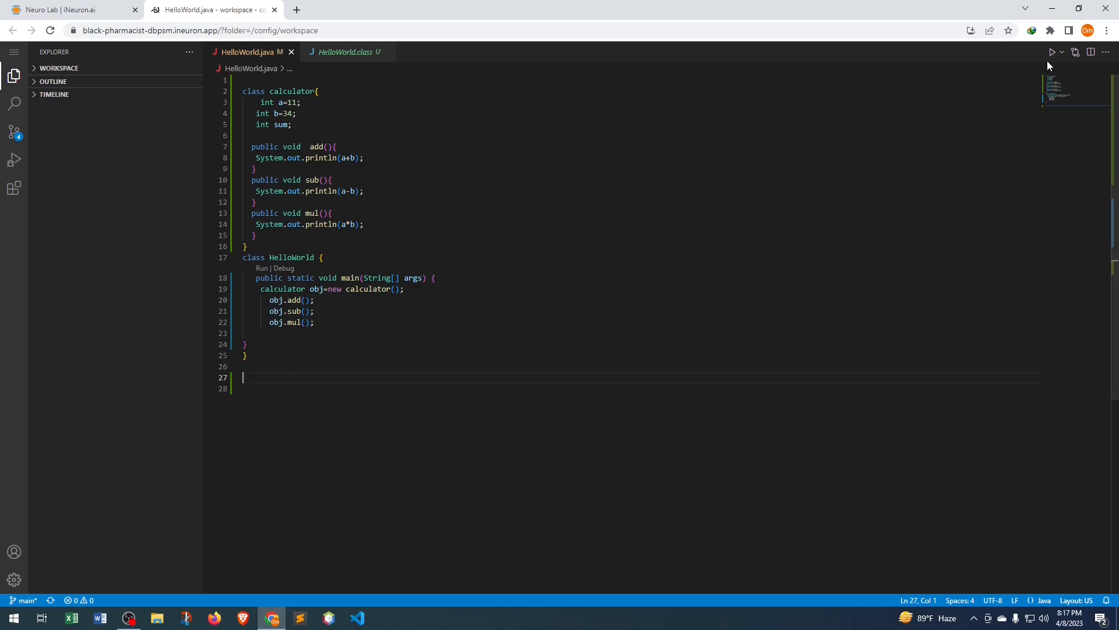
- Run the calculator class, check the 45, -23, 374 output, and kill the terminal
left_click(1052, 51)
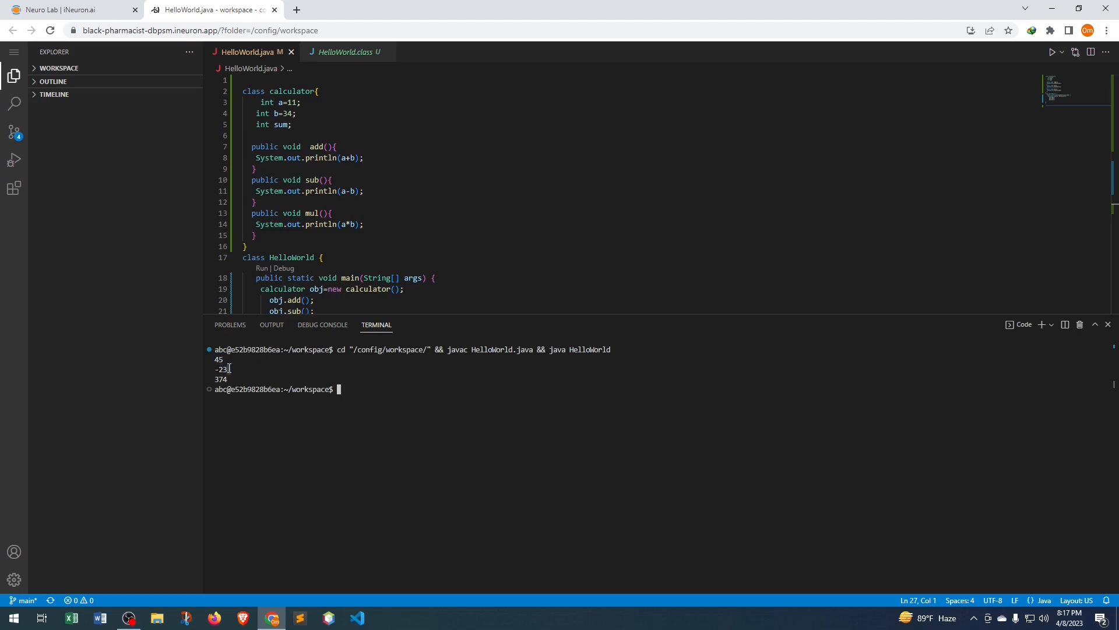
double_click(221, 378)
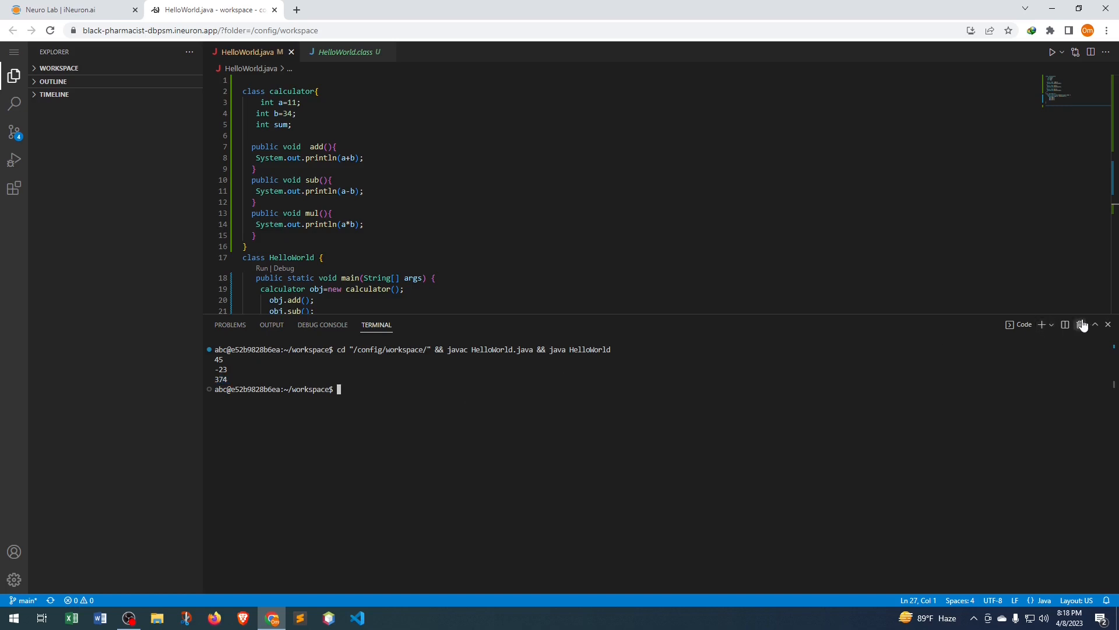
left_click(1107, 324)
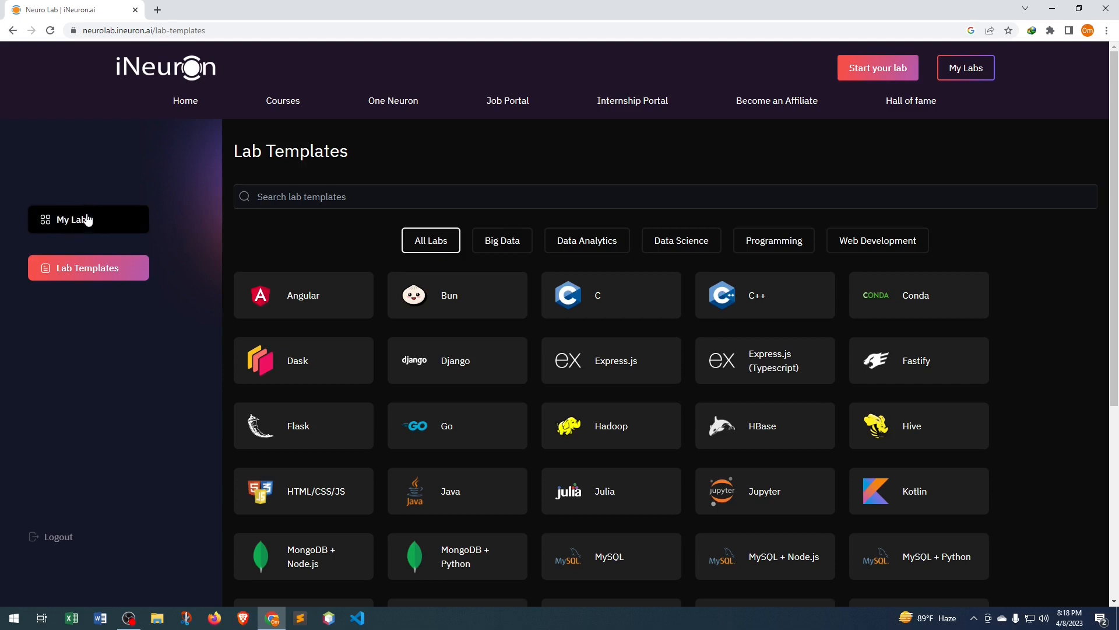
- Reopen 1stProject from My Labs, then return to the My Labs page
left_click(88, 219)
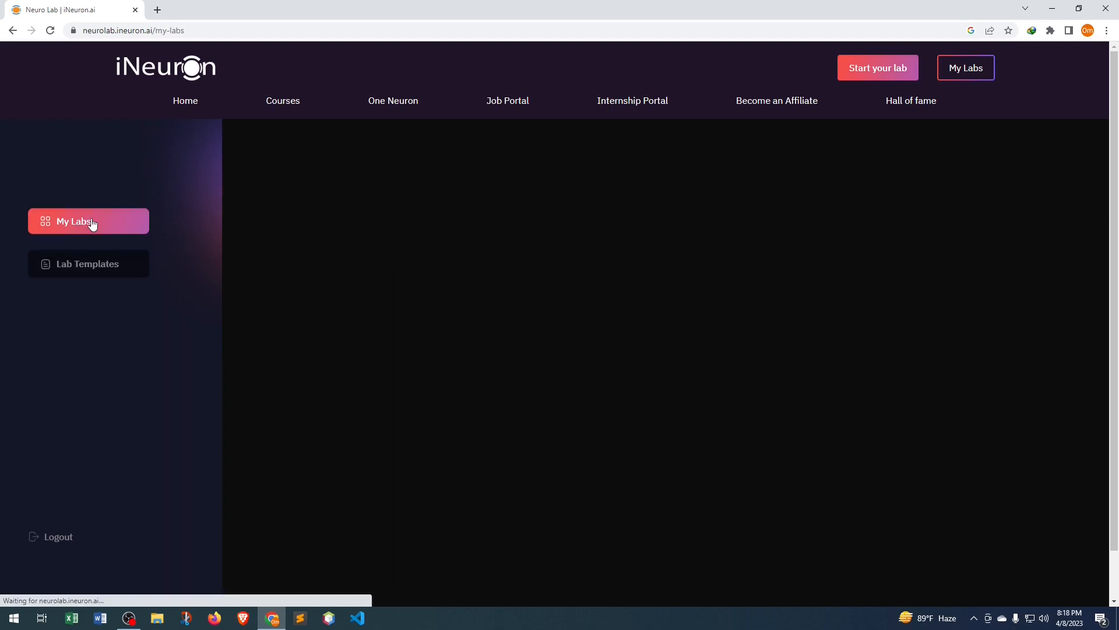
left_click(88, 221)
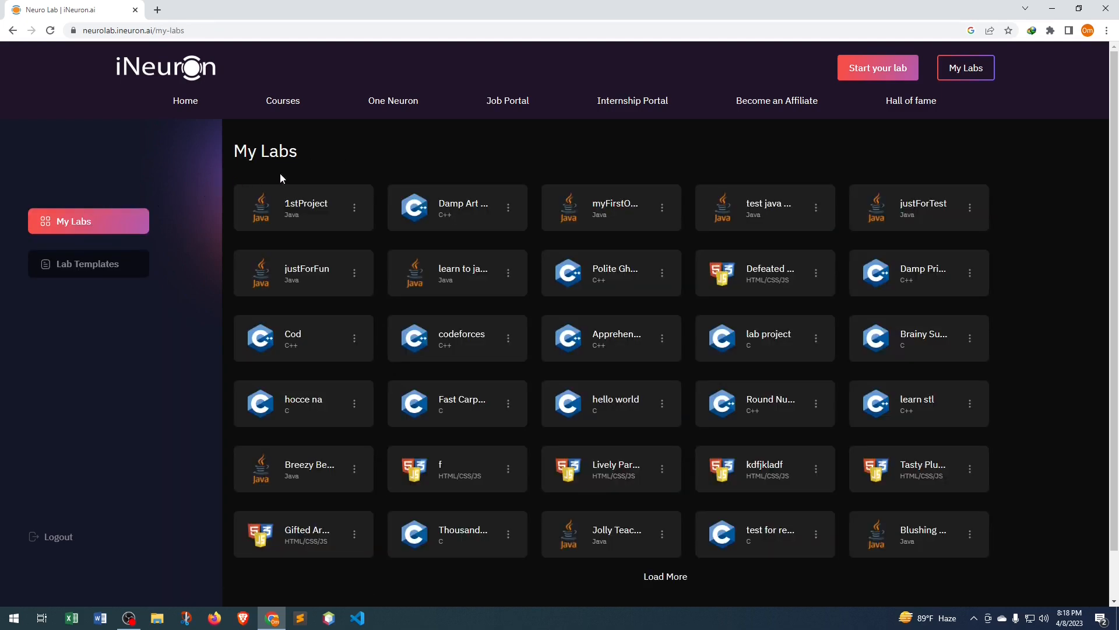
mouse_move(280, 220)
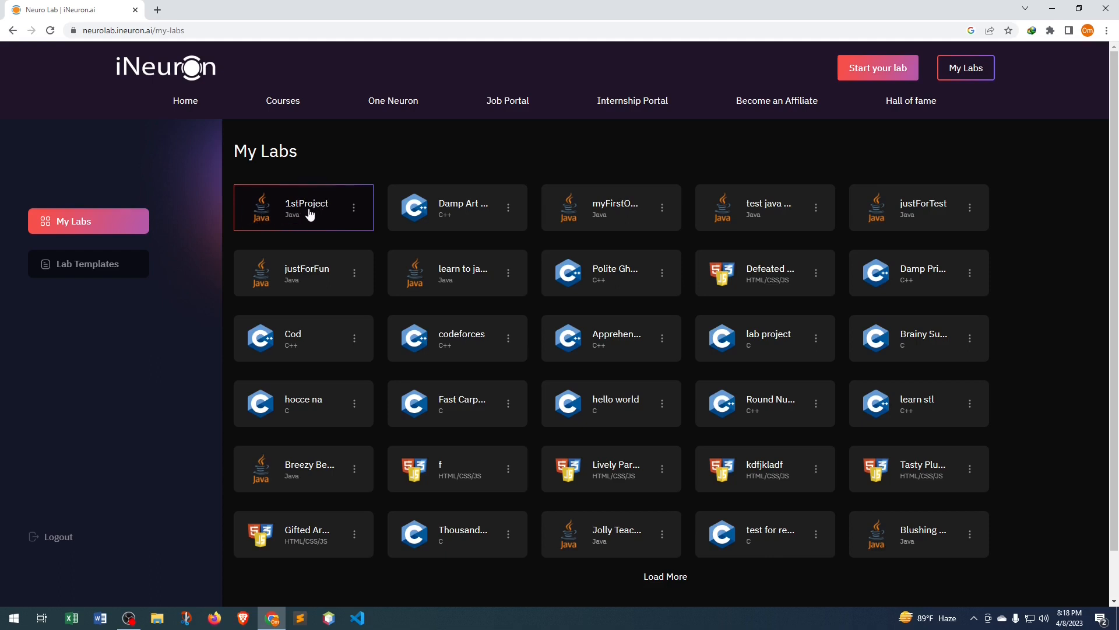
left_click(302, 207)
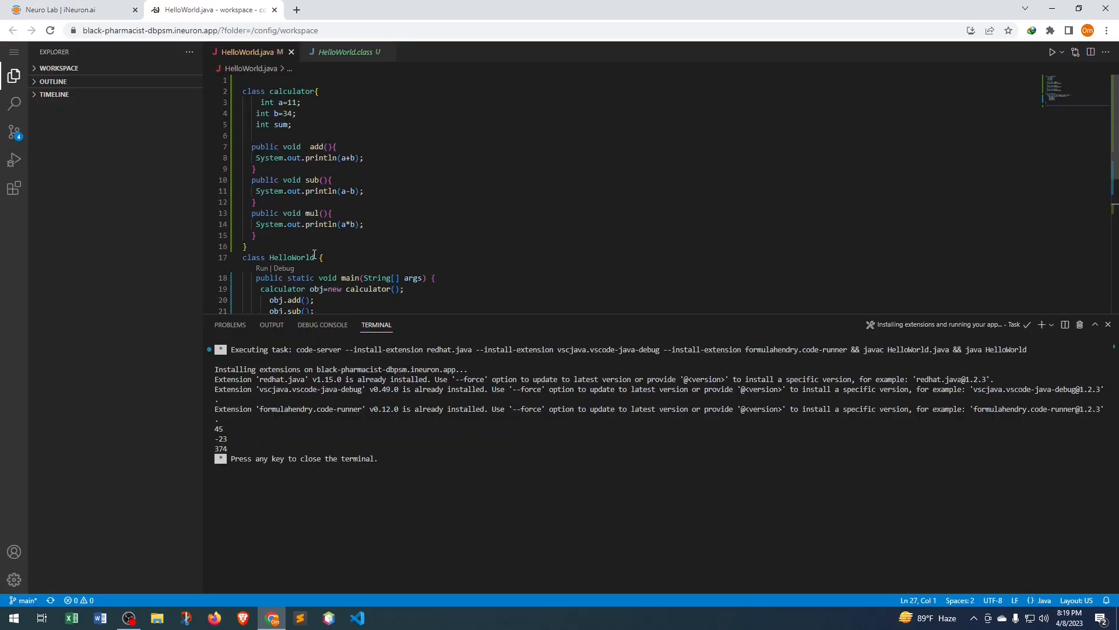
left_click(68, 9)
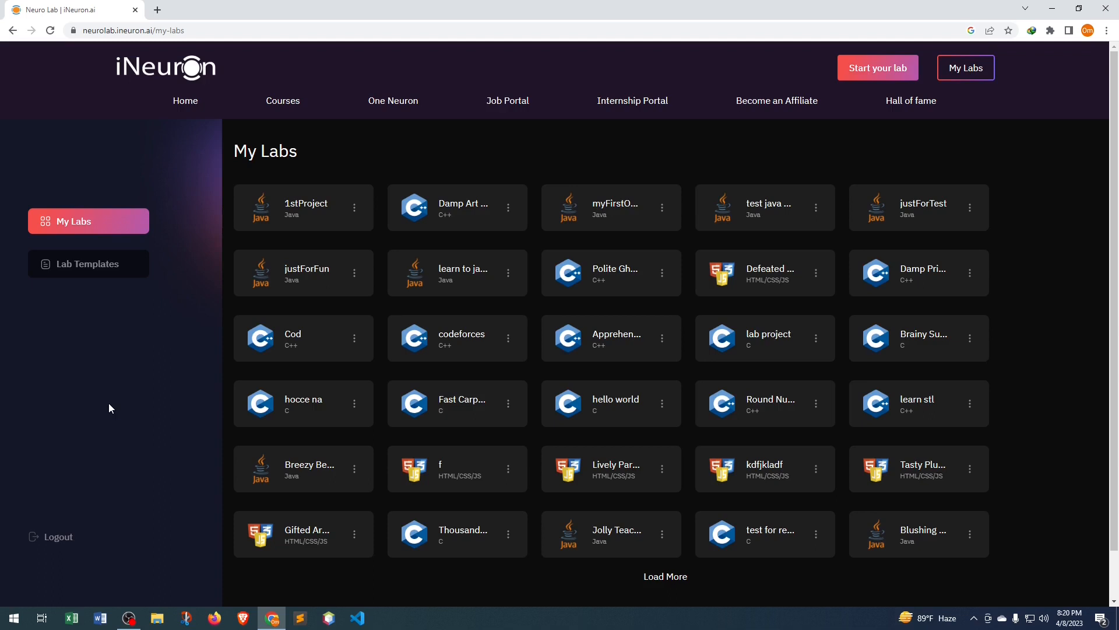